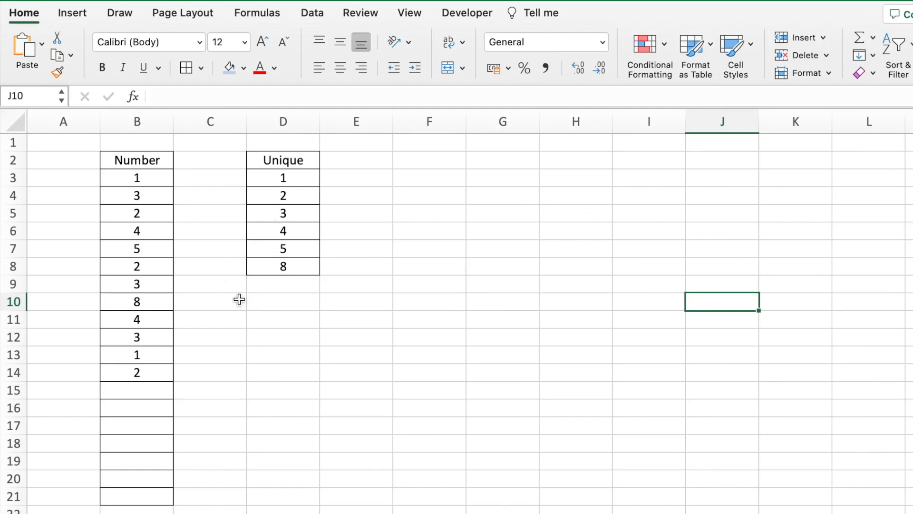
pyautogui.moveTo(266, 299)
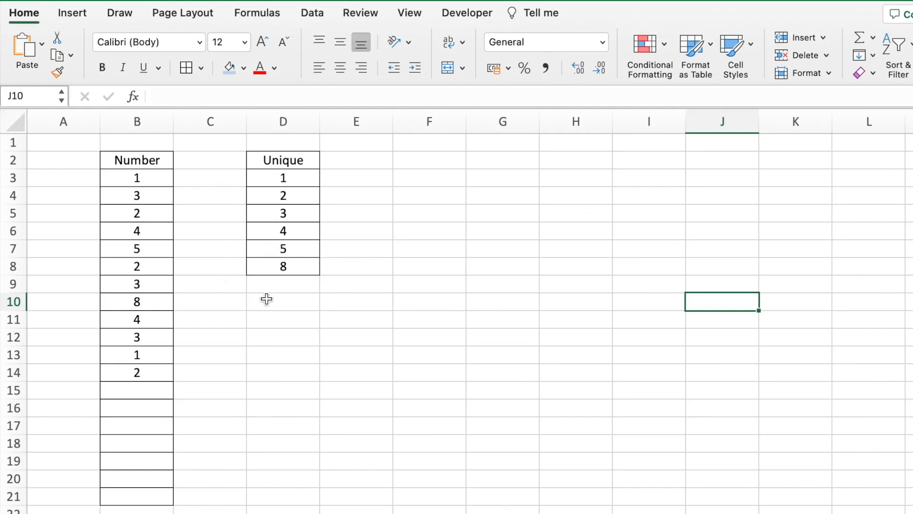
pyautogui.moveTo(451, 400)
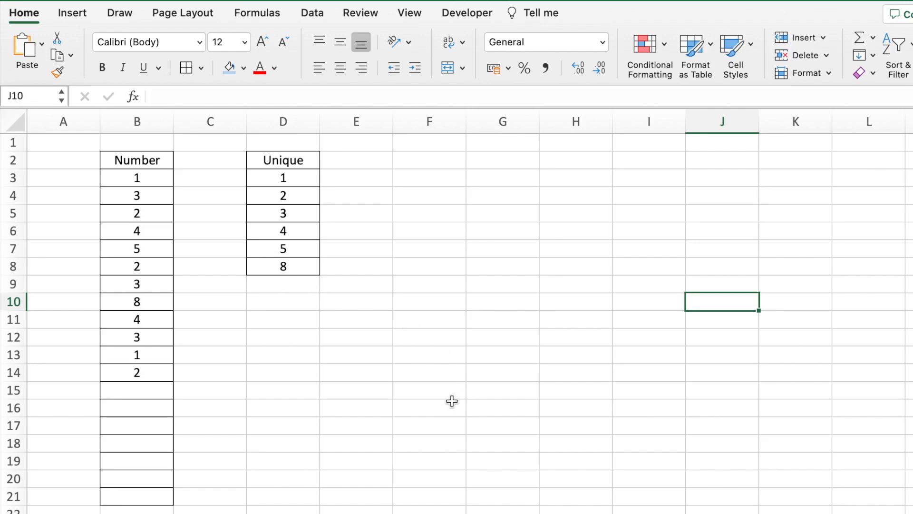
# Step: Select the Number values and column D, then enter 15 below the numbers
pyautogui.moveTo(137, 178); pyautogui.dragTo(137, 248)
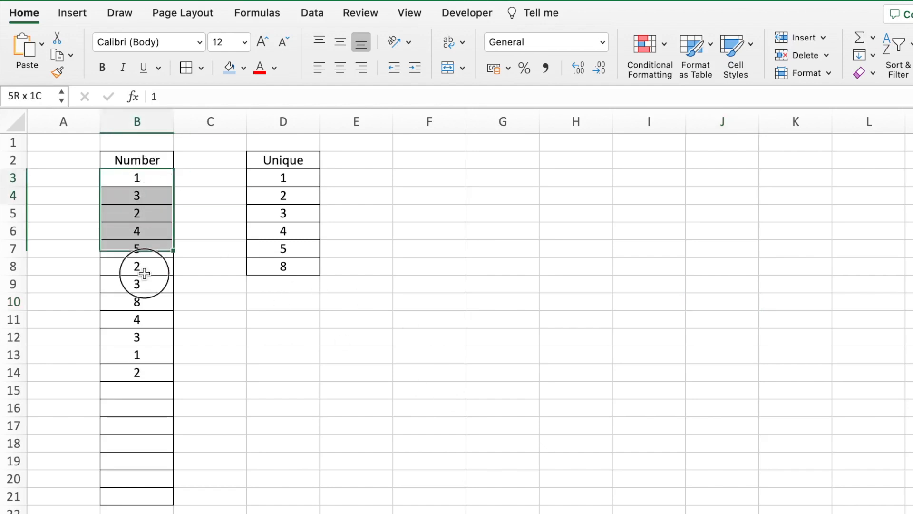
pyautogui.moveTo(137, 177); pyautogui.dragTo(137, 372)
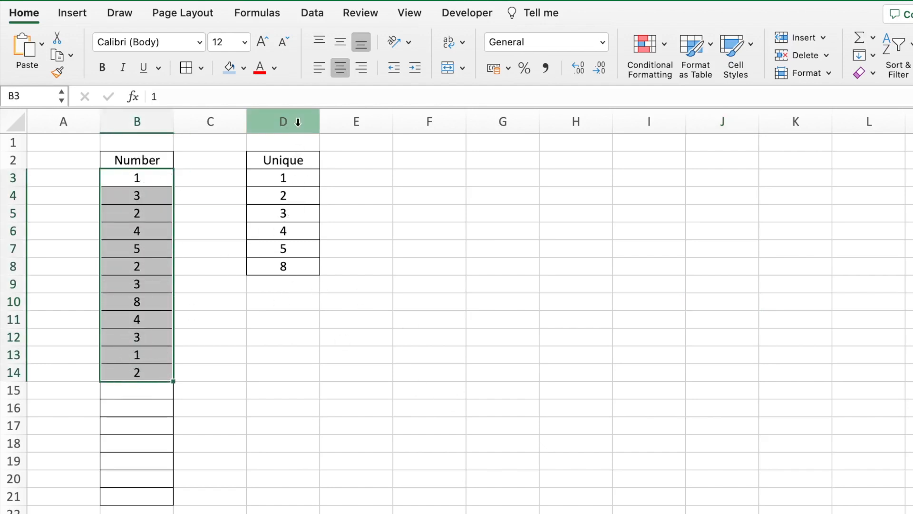
pyautogui.click(282, 121)
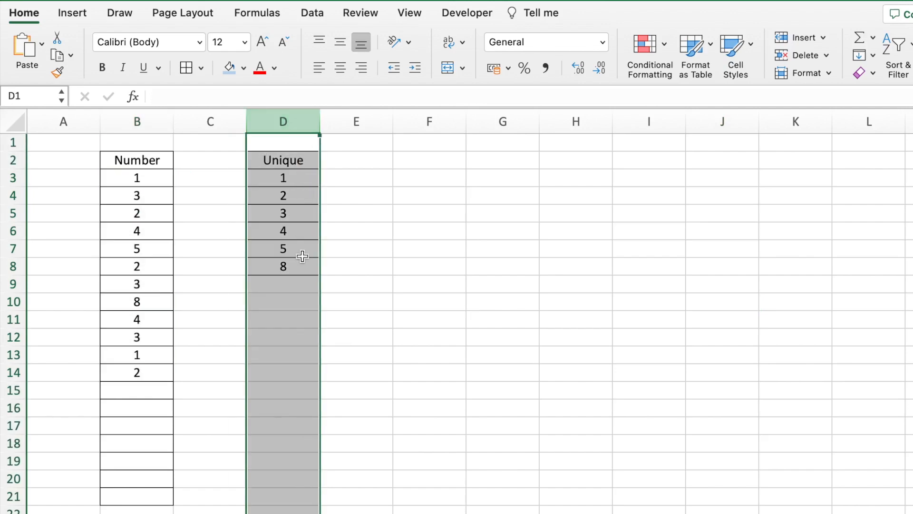
pyautogui.moveTo(144, 389)
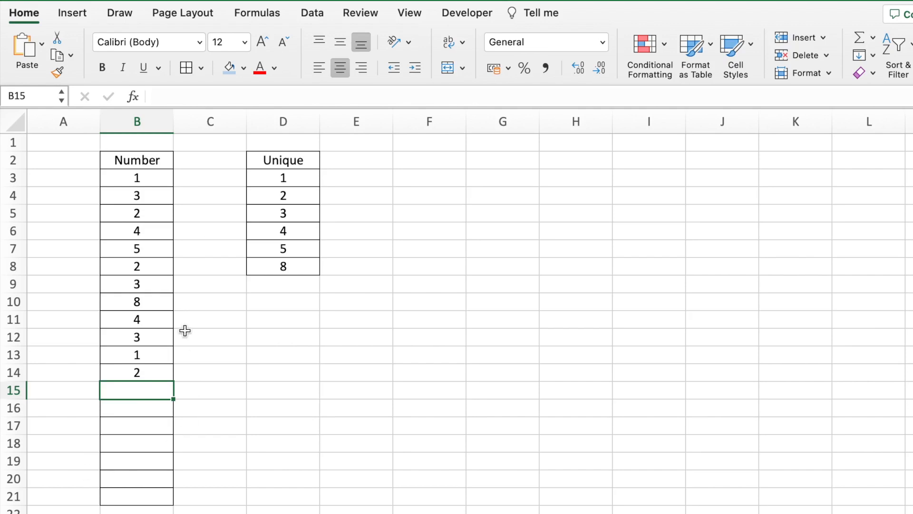
pyautogui.moveTo(327, 188)
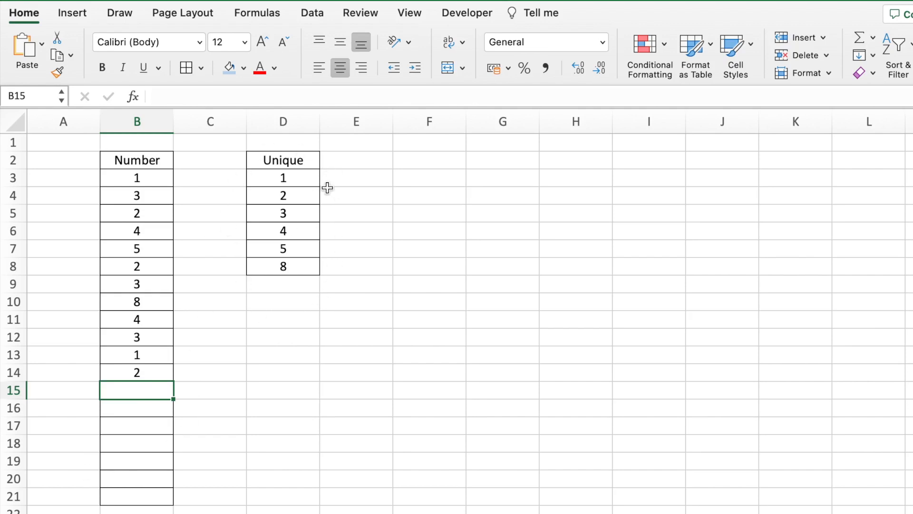
pyautogui.moveTo(184, 241)
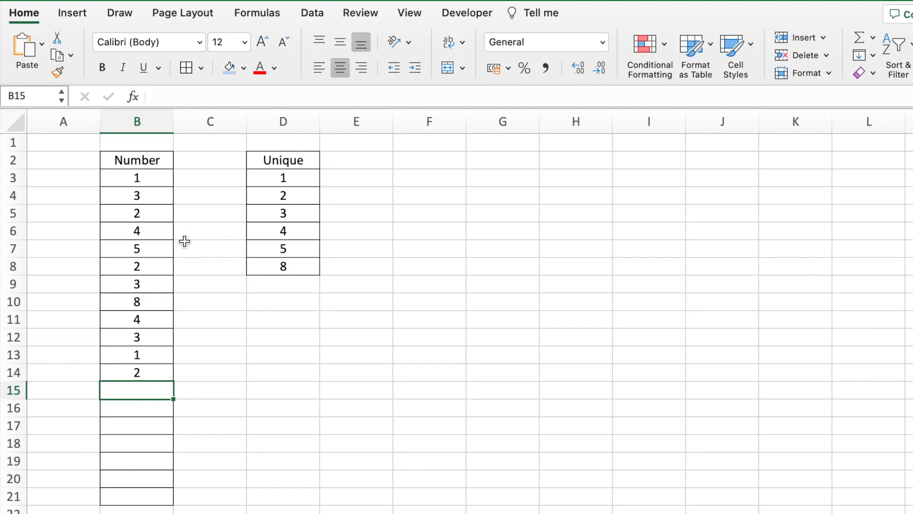
pyautogui.moveTo(278, 303)
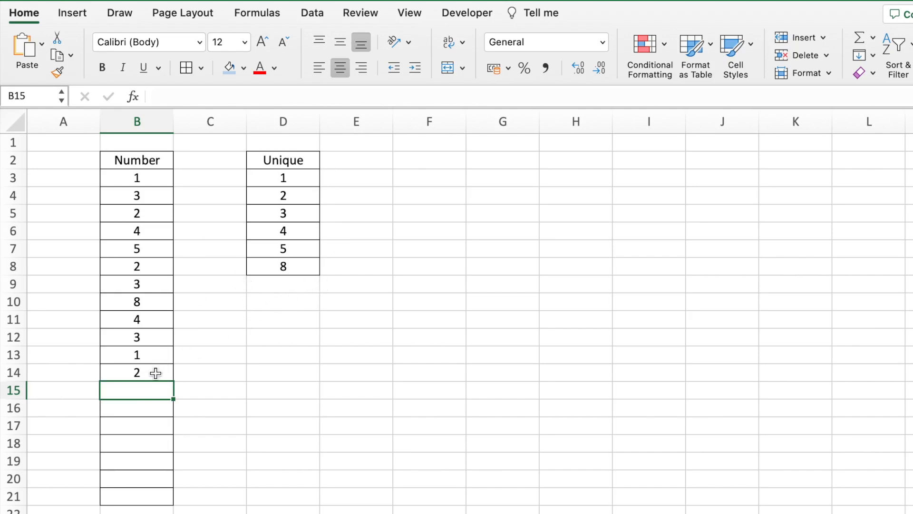
pyautogui.write('15')
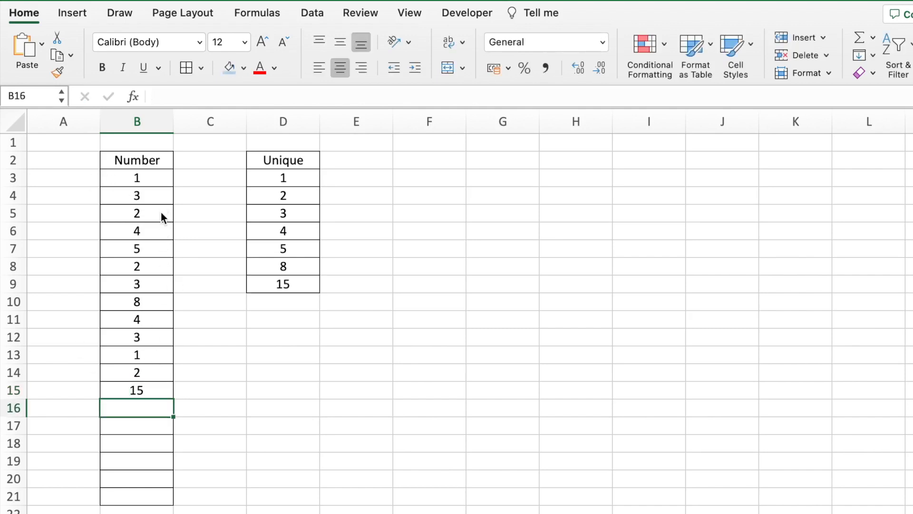
pyautogui.click(282, 285)
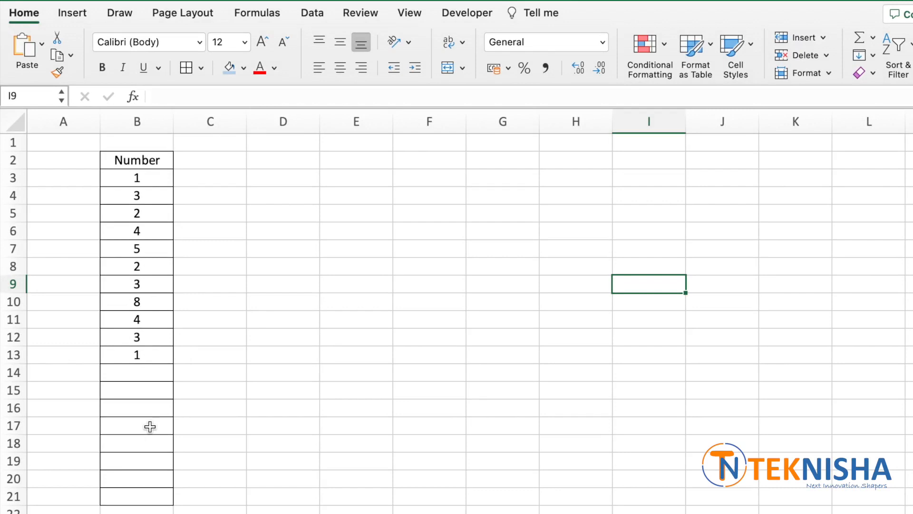
pyautogui.moveTo(295, 175)
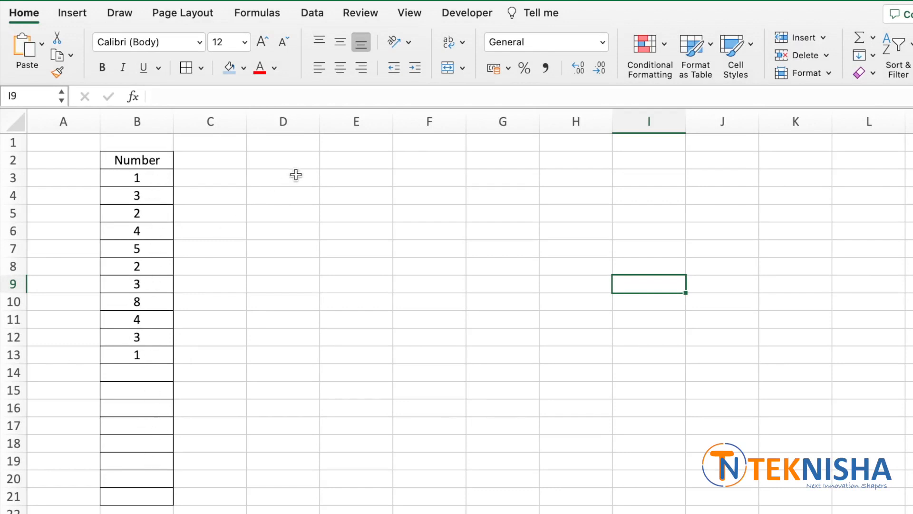
# Step: Type the heading 'Unique' in D2 and move to D3
pyautogui.write('Un')
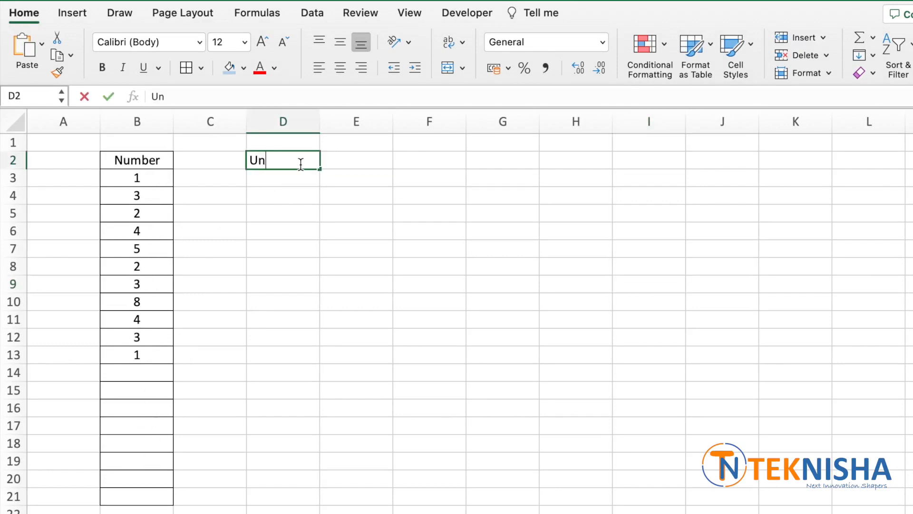
pyautogui.write('ique')
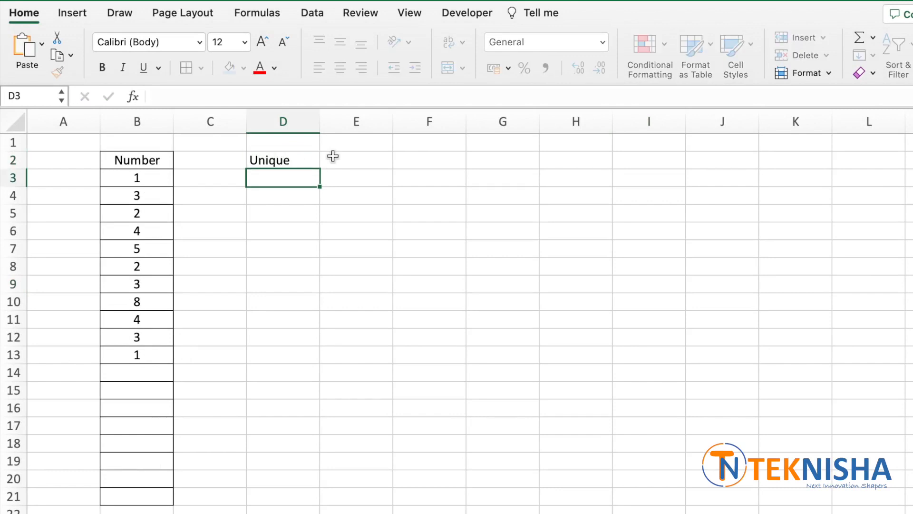
pyautogui.click(360, 41)
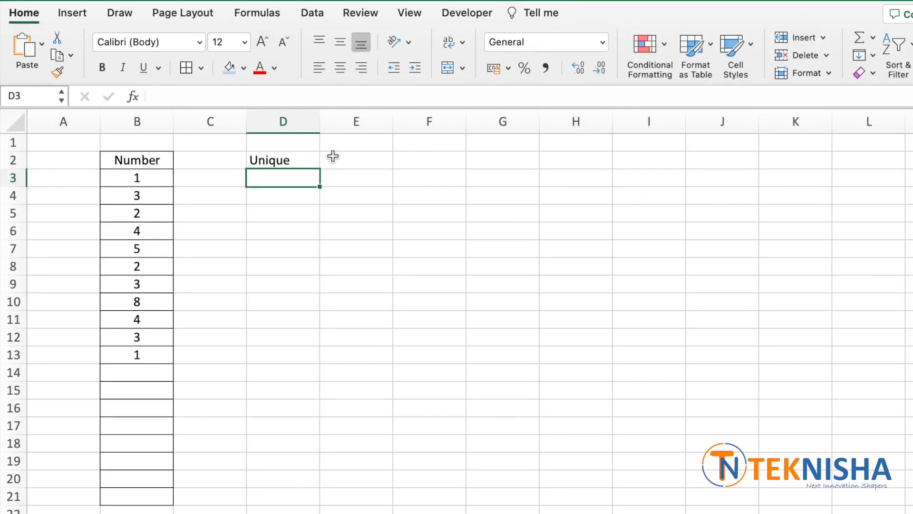
# Step: Enter =UNIQUE(B3:B21) in D3 and check the spilled values, including the trailing 0
pyautogui.write('=unique(')
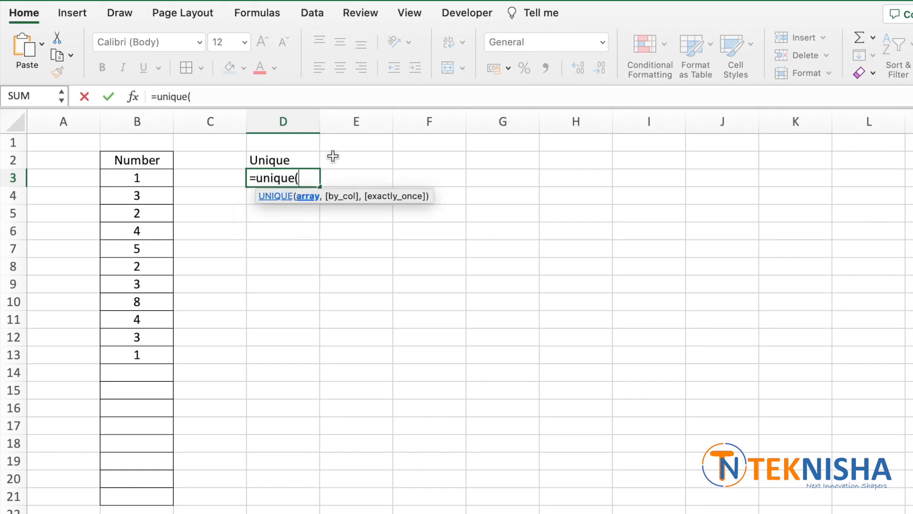
pyautogui.moveTo(137, 178); pyautogui.dragTo(136, 405)
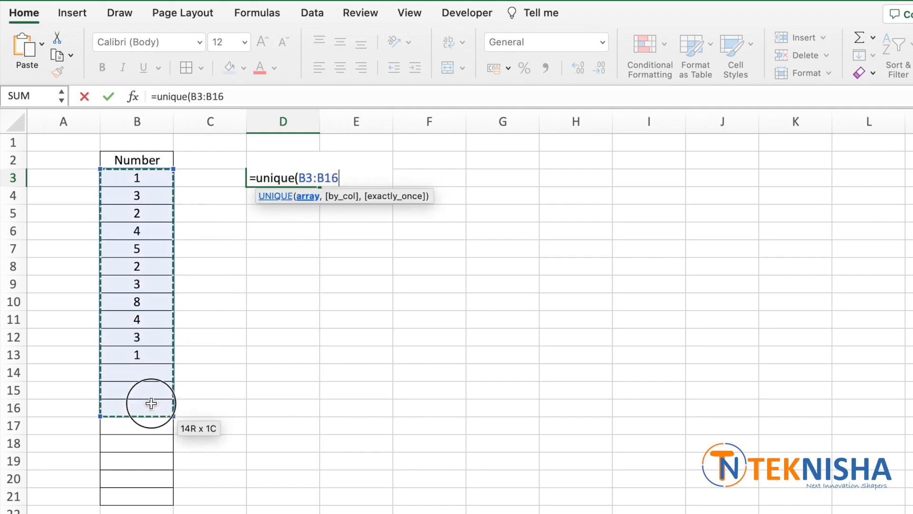
pyautogui.moveTo(151, 403); pyautogui.dragTo(134, 494)
pyautogui.write('Unique')
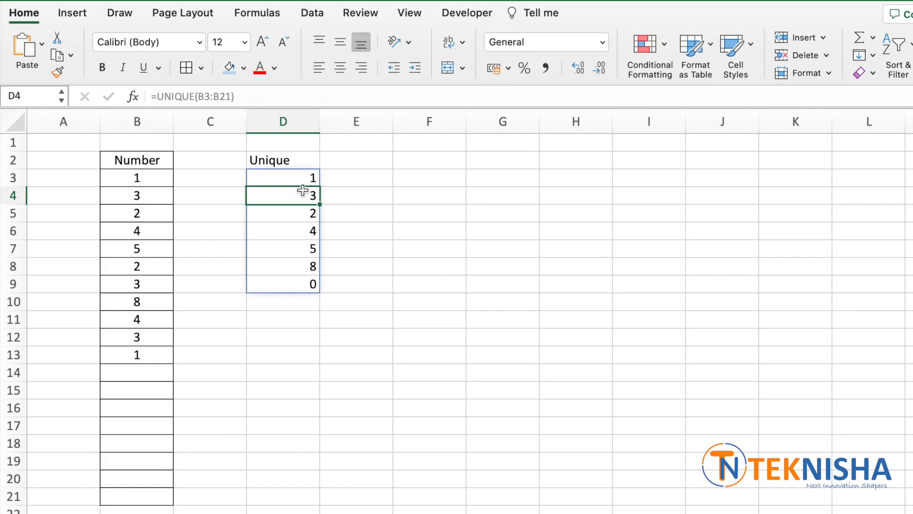
pyautogui.click(283, 284)
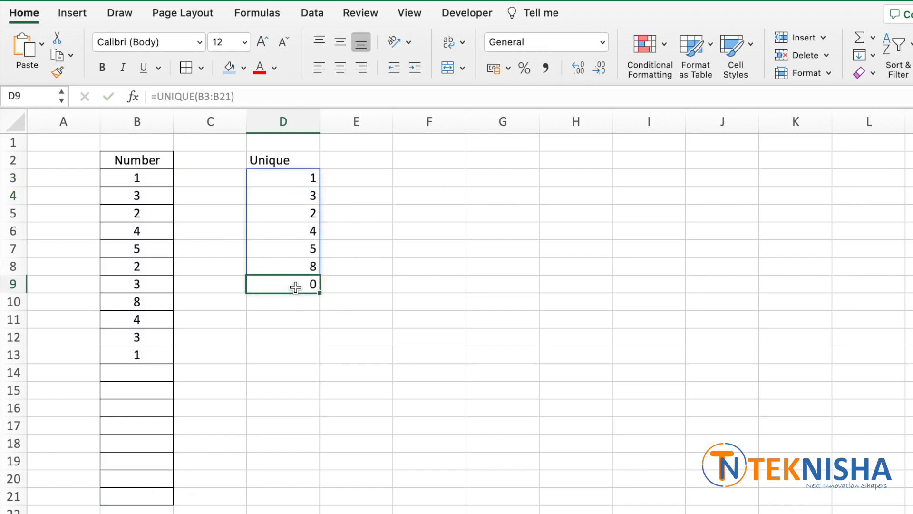
pyautogui.moveTo(246, 390)
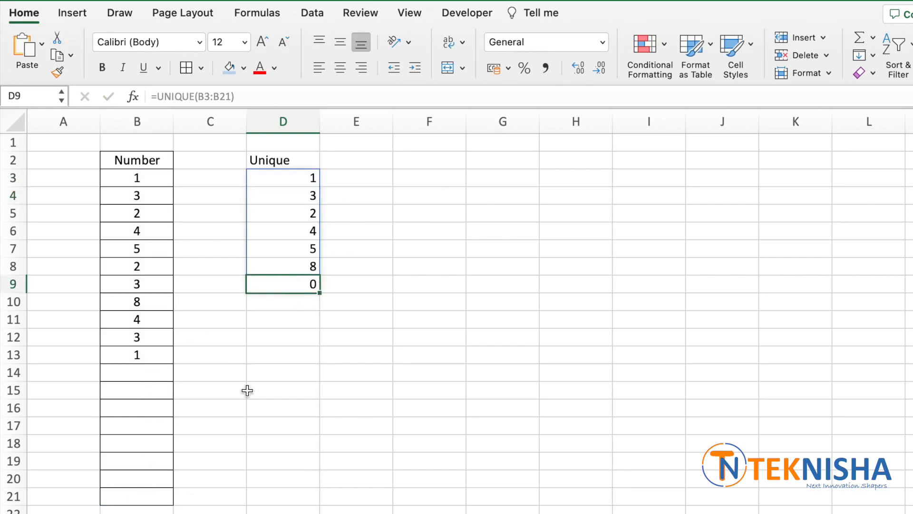
pyautogui.click(283, 390)
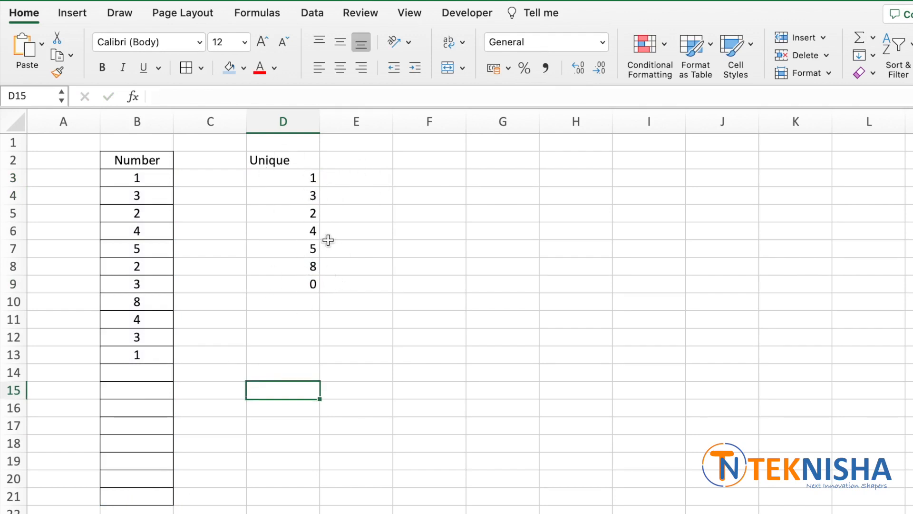
# Step: Give D2:D21 all borders, then enter 15 beneath the Number list
pyautogui.moveTo(283, 160); pyautogui.dragTo(283, 355)
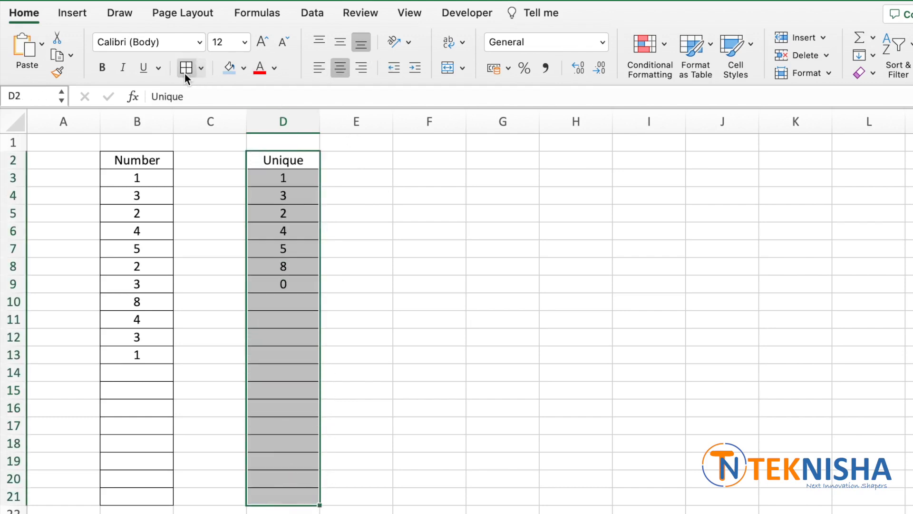
pyautogui.click(574, 265)
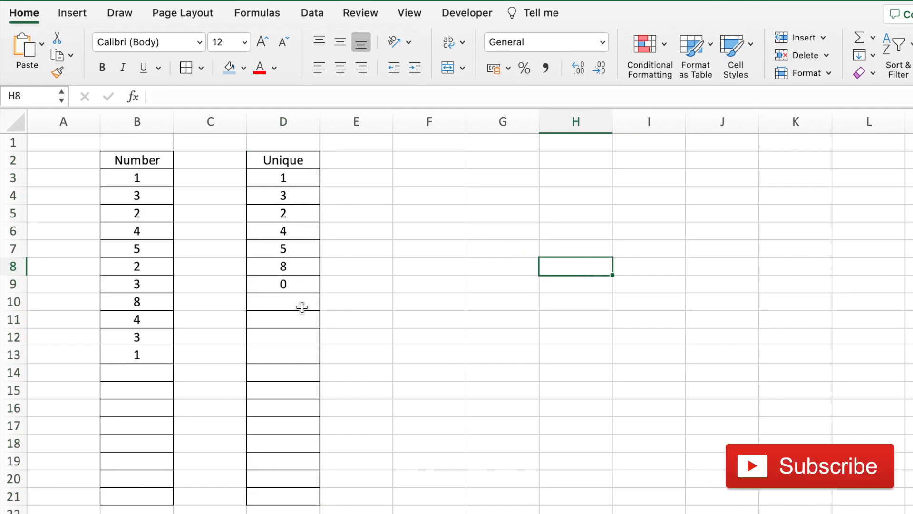
pyautogui.moveTo(138, 373)
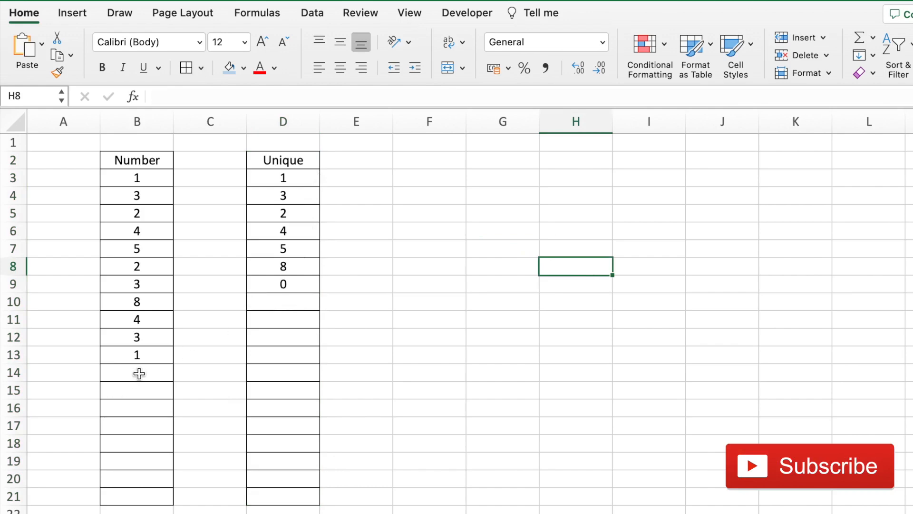
pyautogui.write('15')
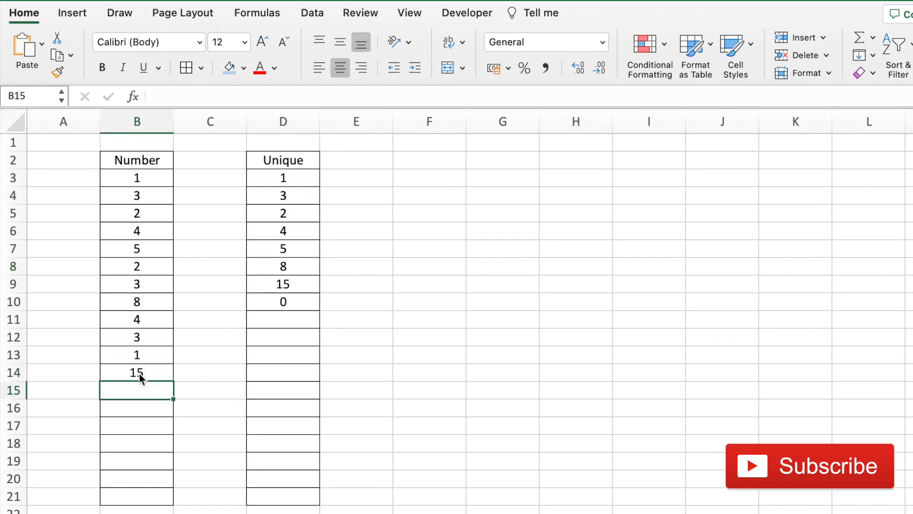
pyautogui.click(575, 285)
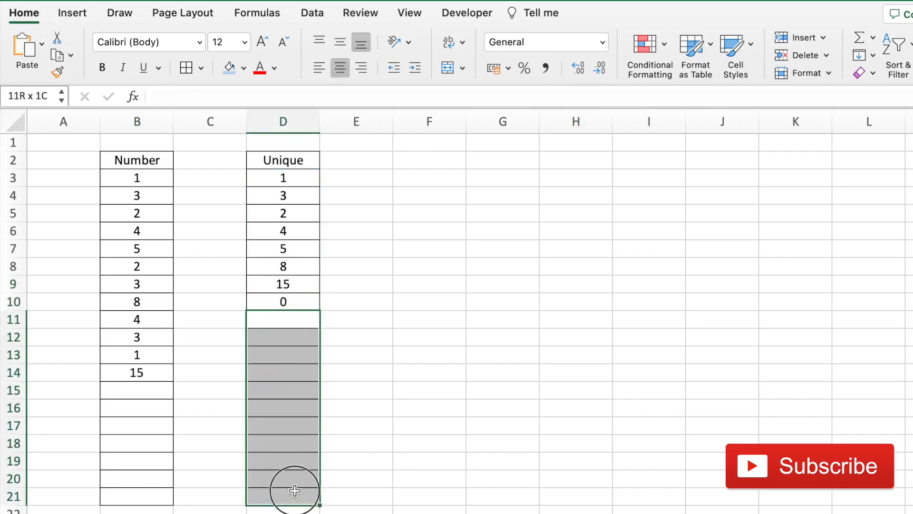
# Step: Apply No Border to the whole of column D and deselect it
pyautogui.click(283, 302)
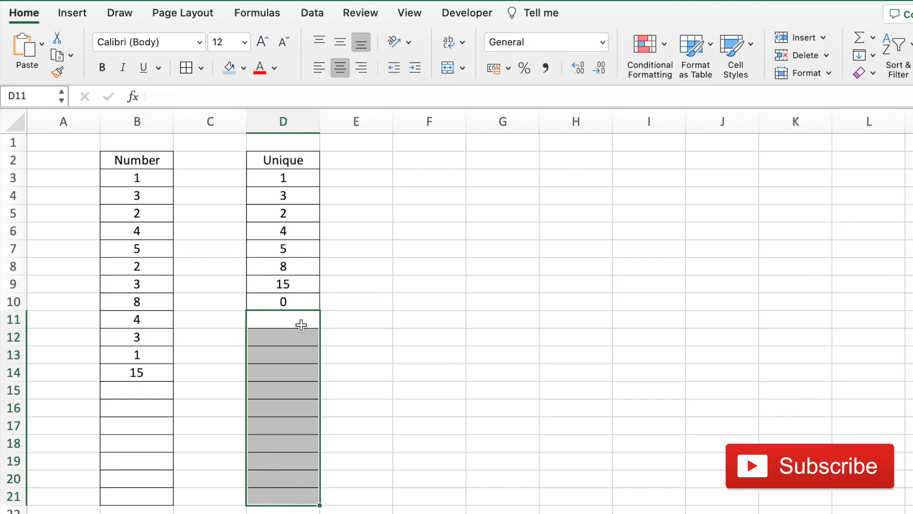
pyautogui.click(283, 337)
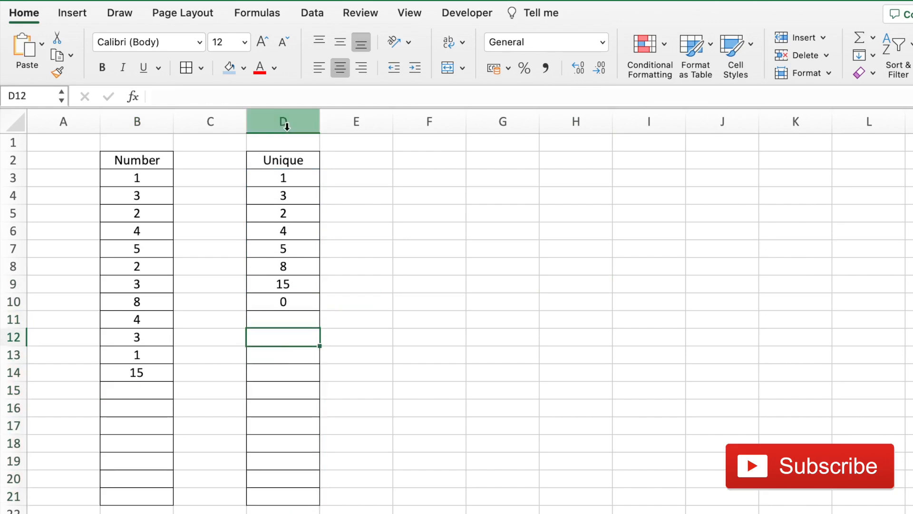
pyautogui.click(283, 122)
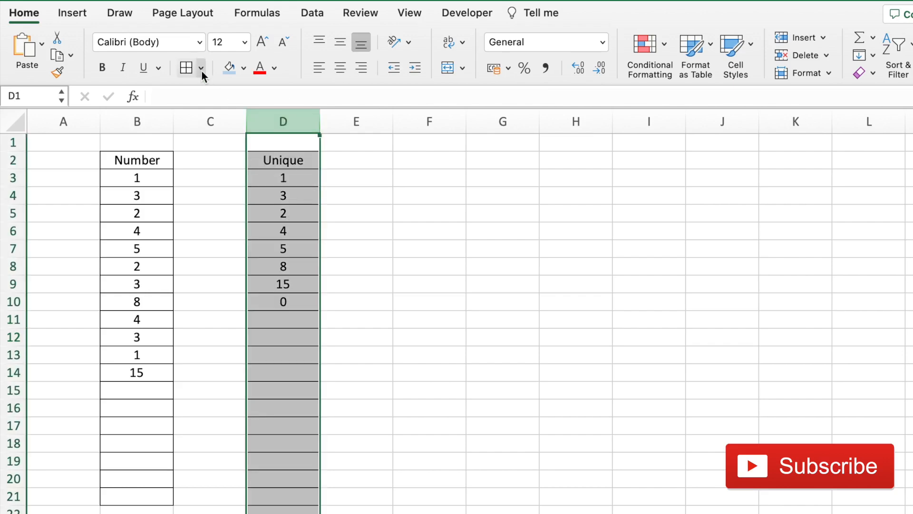
pyautogui.click(185, 68)
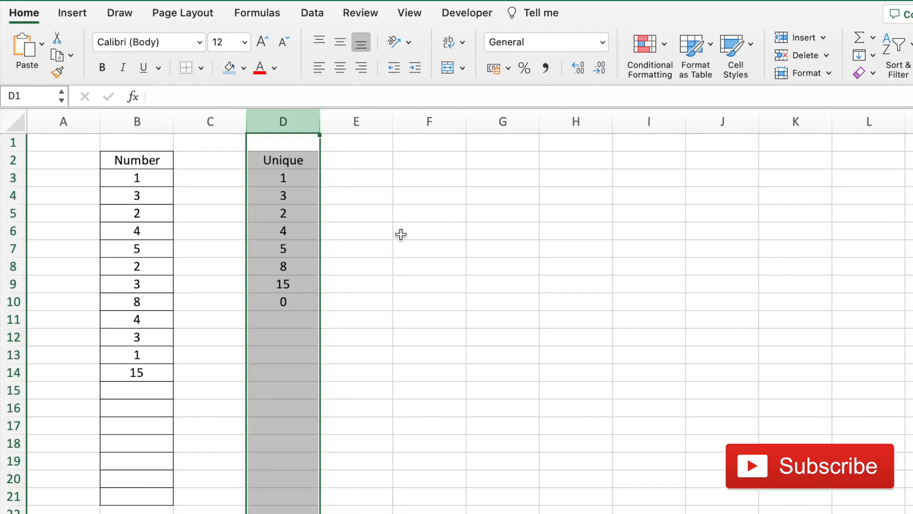
pyautogui.click(429, 230)
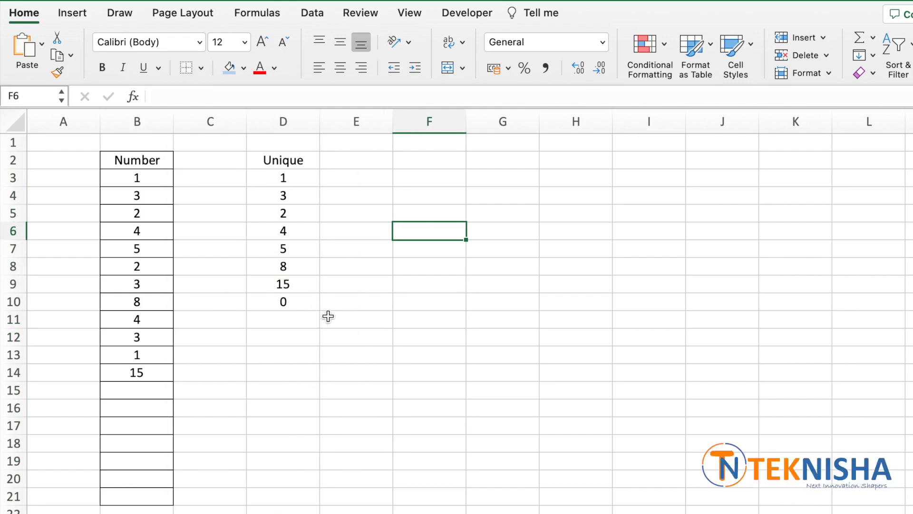
# Step: Select D2:D21 and start a new conditional formatting rule
pyautogui.moveTo(283, 160); pyautogui.dragTo(283, 212)
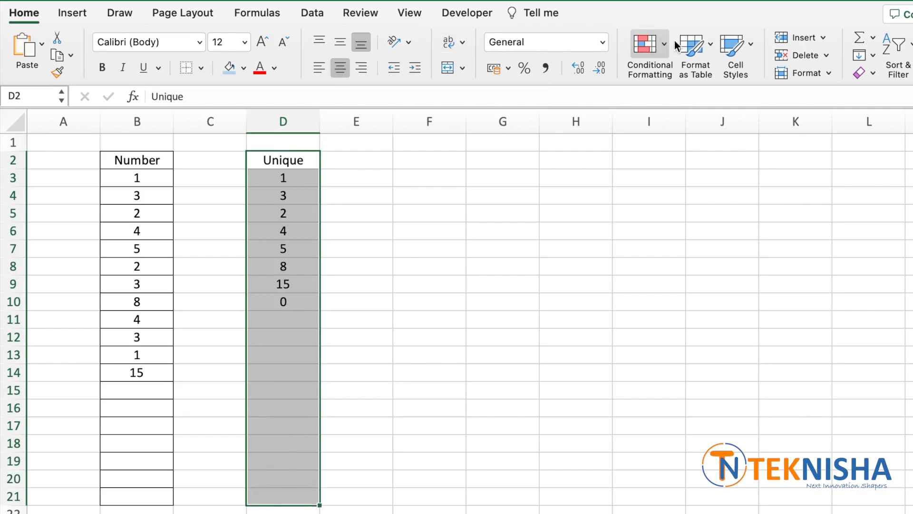
pyautogui.click(649, 55)
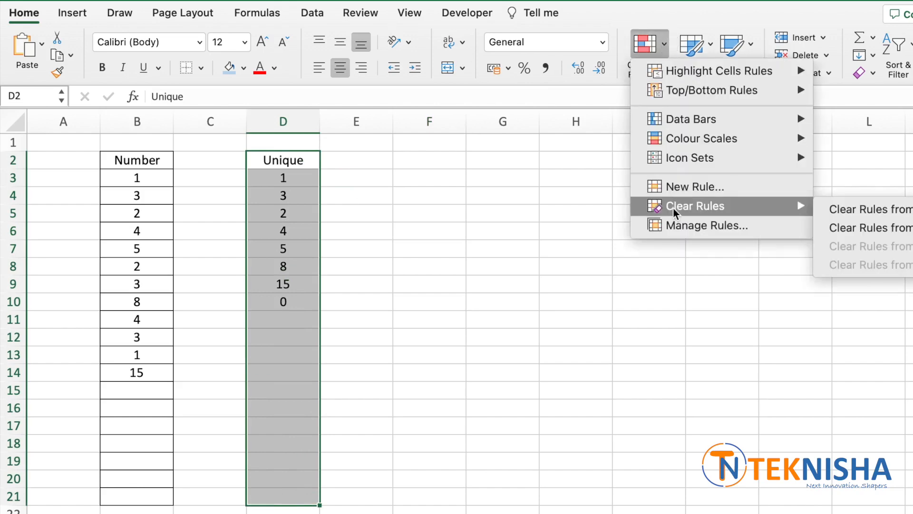
pyautogui.click(689, 187)
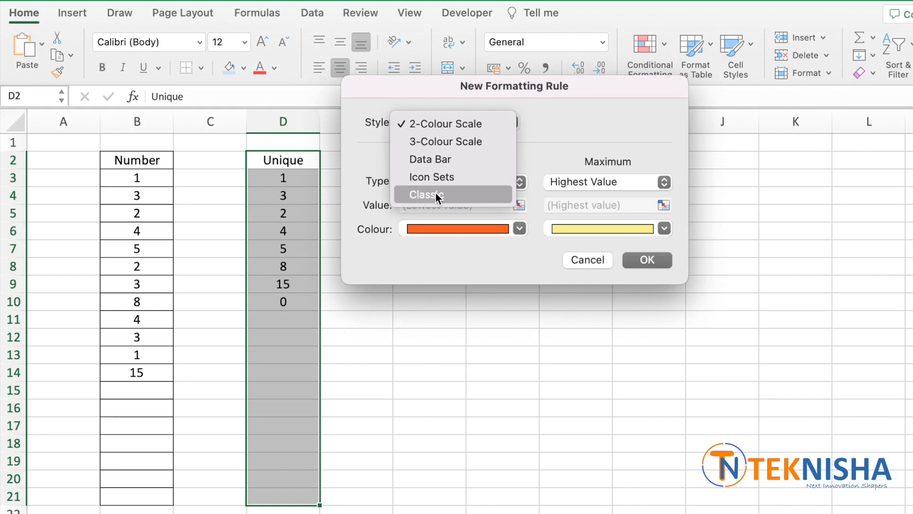
# Step: Make the rule Classic style, formula-based, with the formula =D2<>""
pyautogui.click(425, 194)
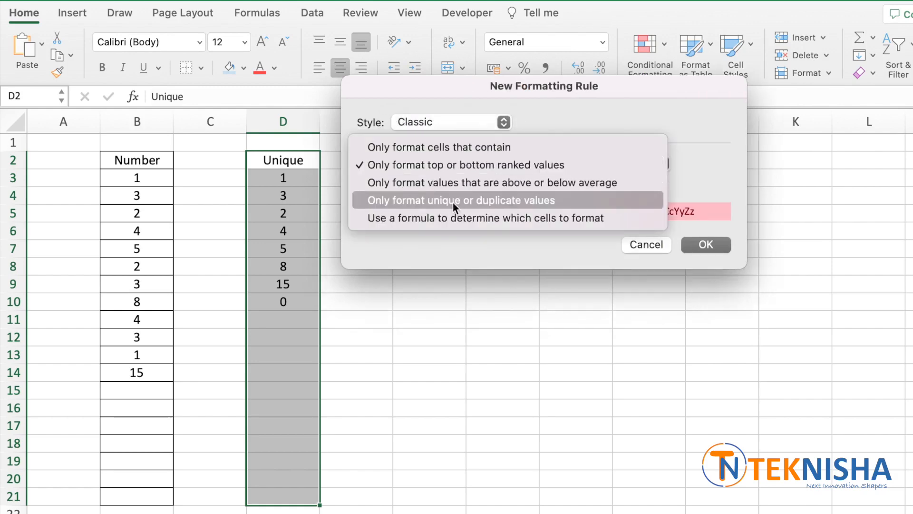
pyautogui.click(484, 218)
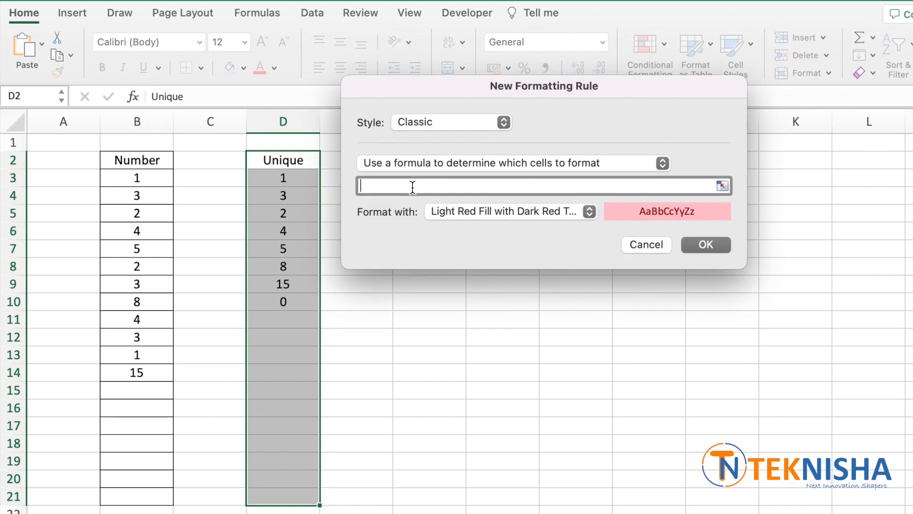
pyautogui.write('=')
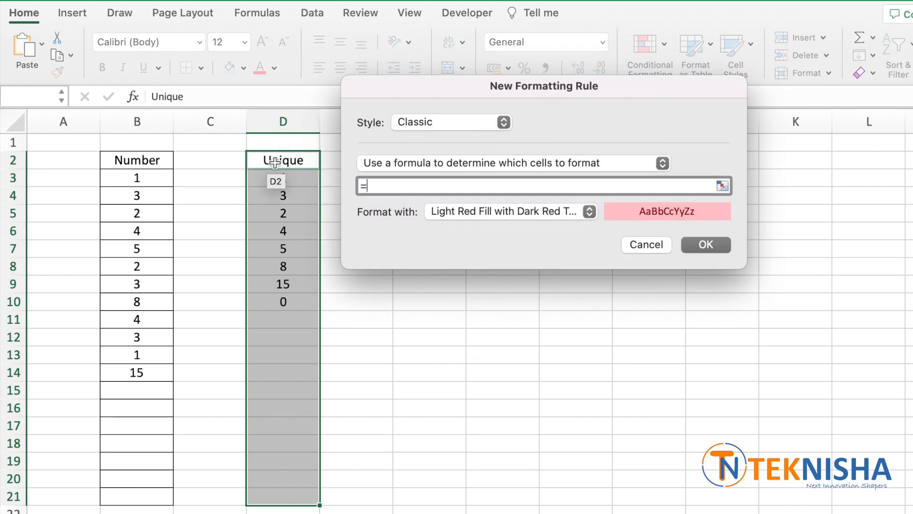
pyautogui.write('D2<')
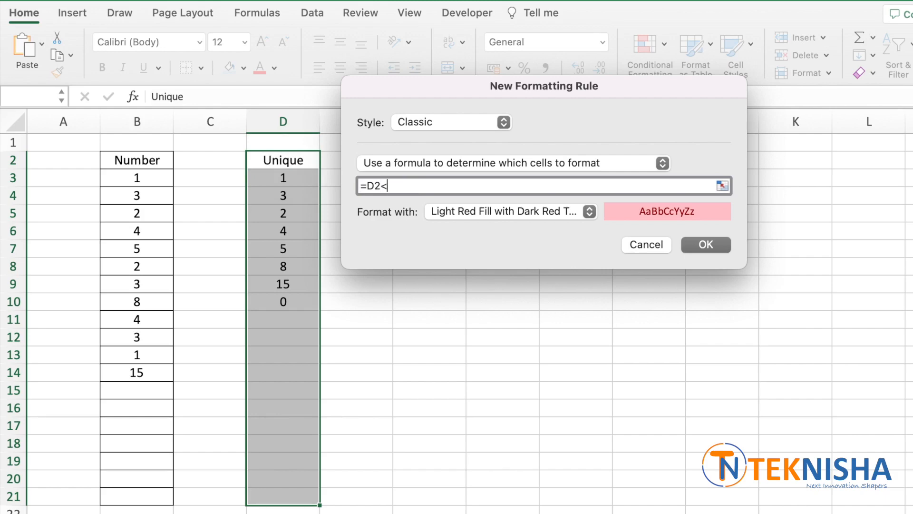
pyautogui.write('>""')
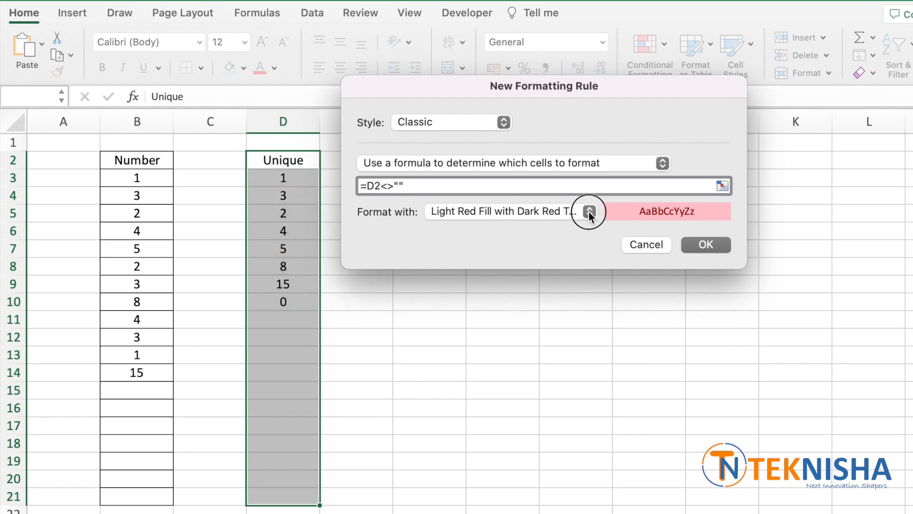
# Step: Give the rule a custom Outline border format and confirm both dialogs
pyautogui.click(588, 211)
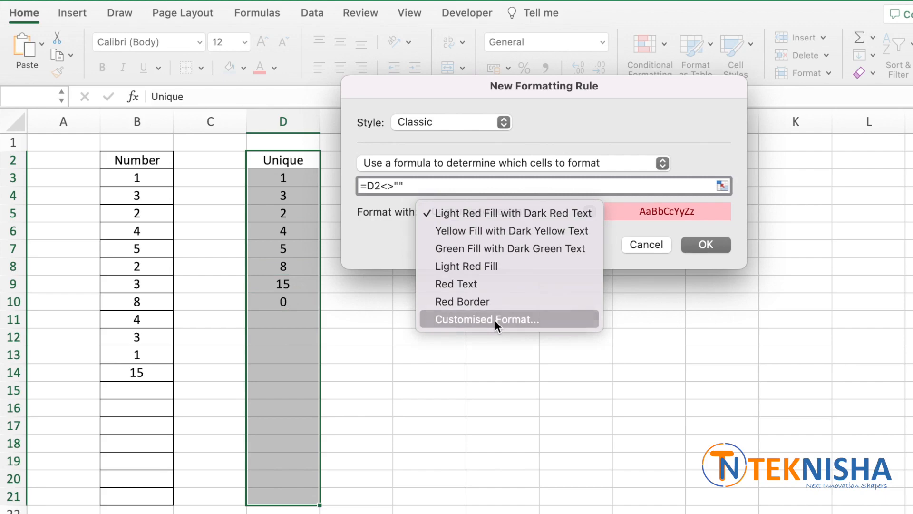
pyautogui.click(487, 319)
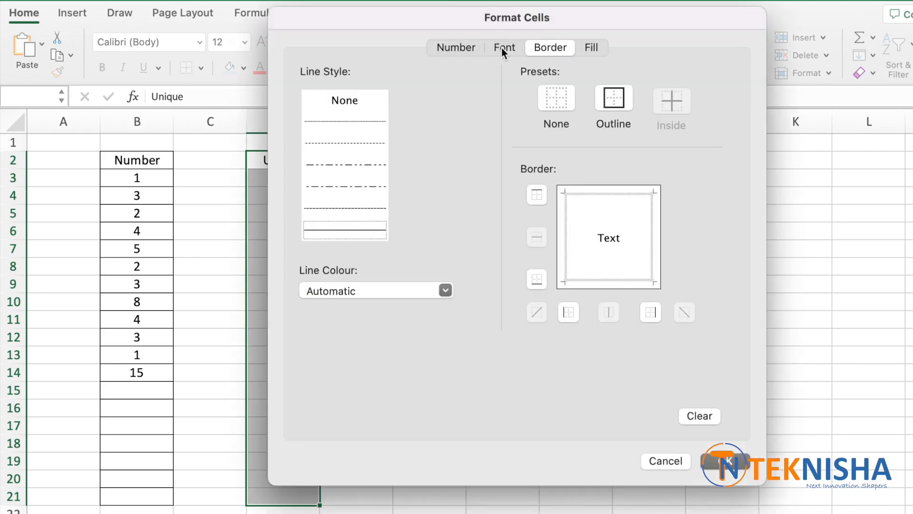
pyautogui.click(454, 47)
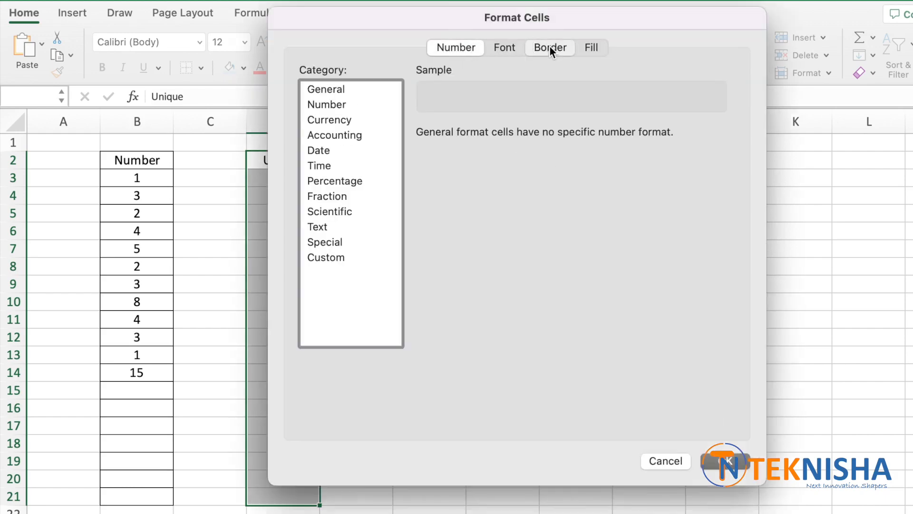
pyautogui.click(549, 47)
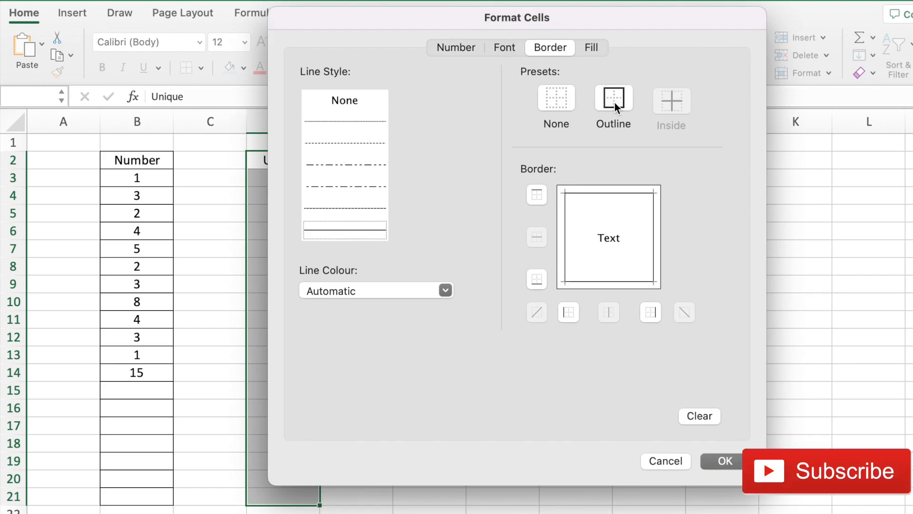
pyautogui.click(723, 460)
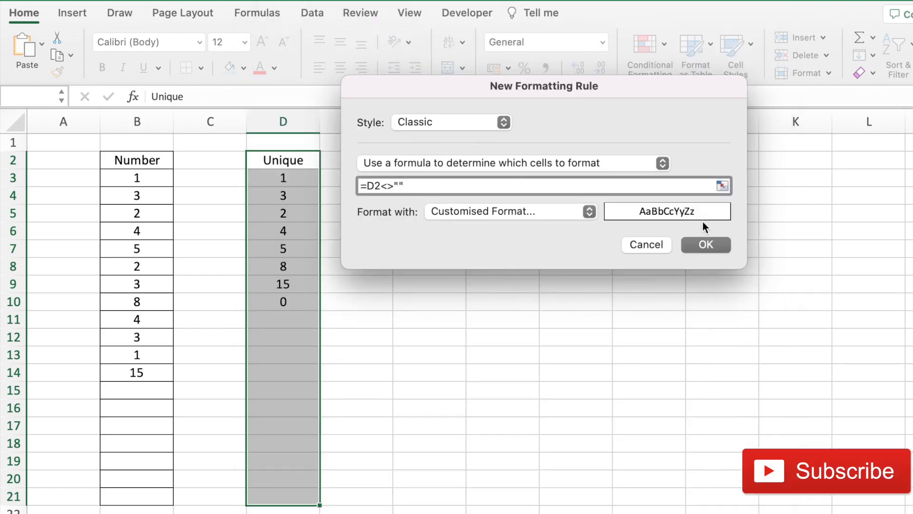
pyautogui.click(705, 244)
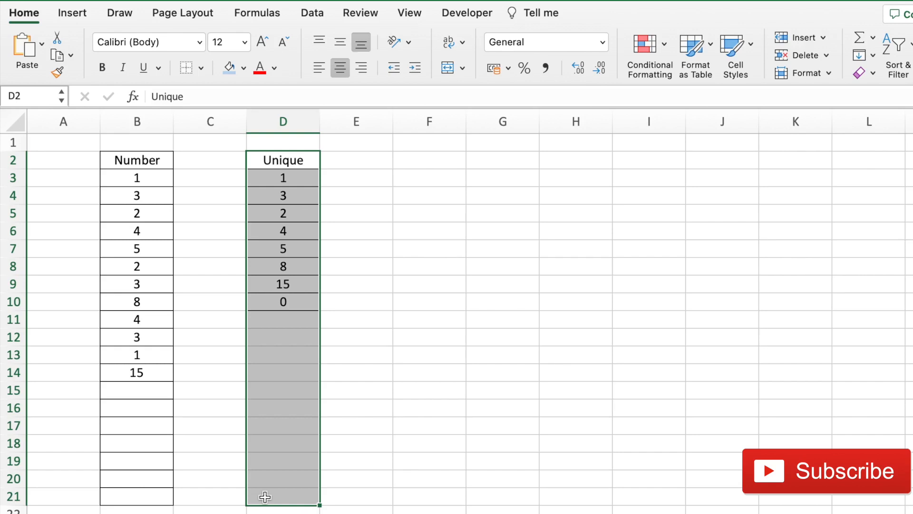
# Step: Enter 19 in the first empty cell below the Number list
pyautogui.click(429, 266)
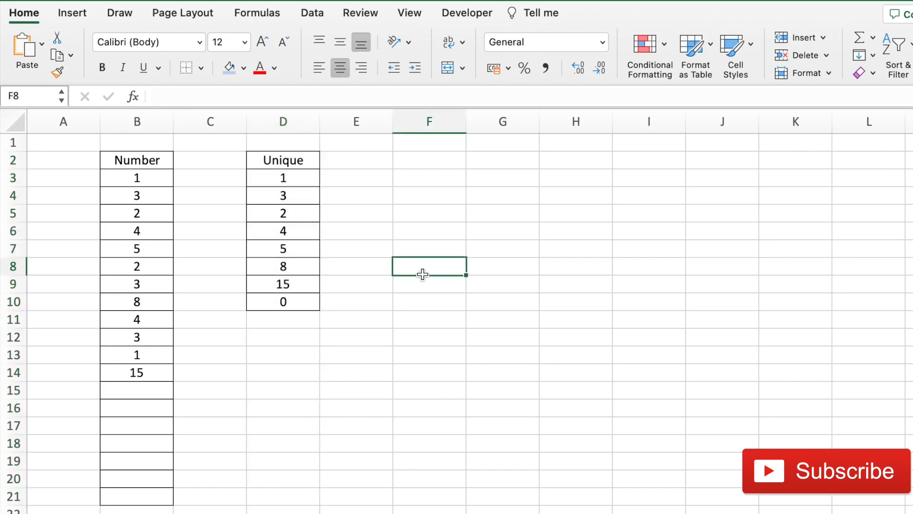
pyautogui.click(135, 390)
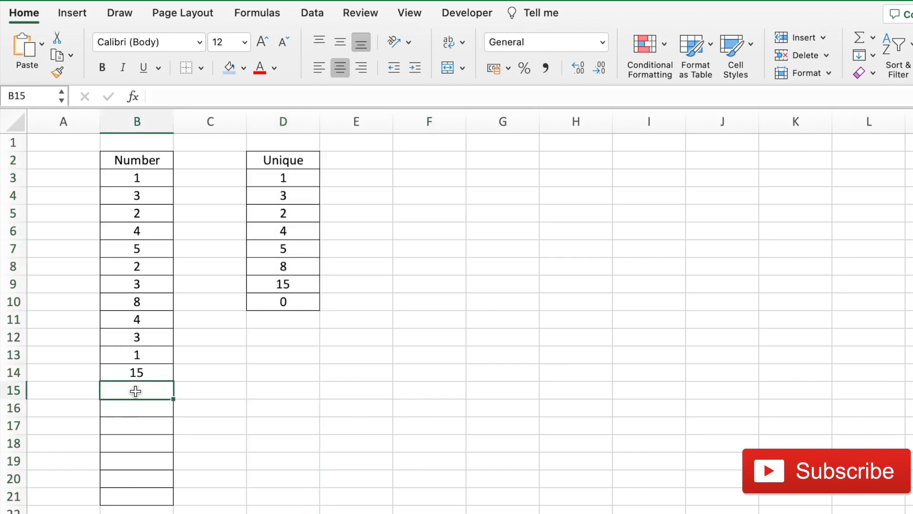
pyautogui.write('19')
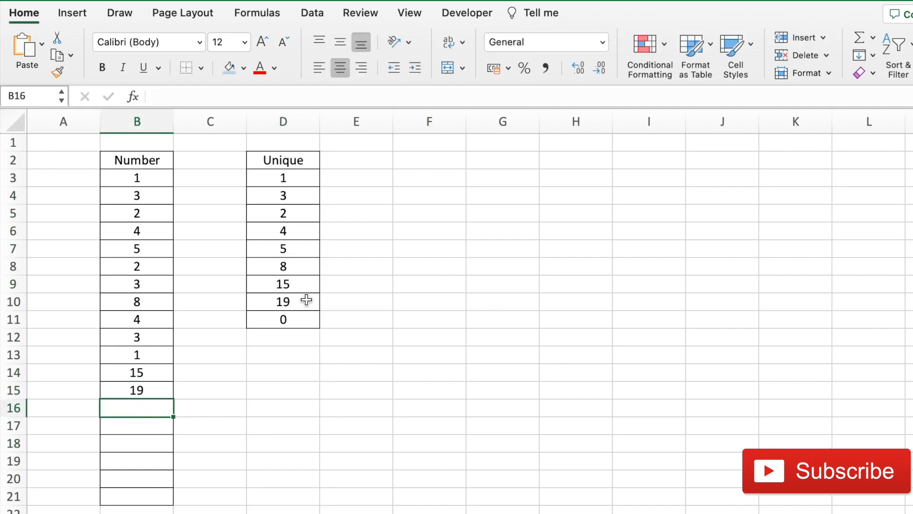
pyautogui.moveTo(325, 321)
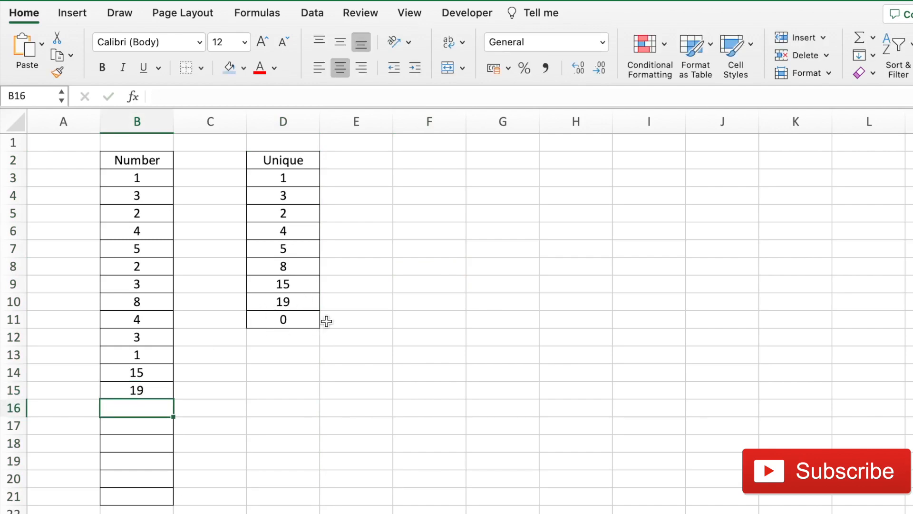
pyautogui.moveTo(452, 273)
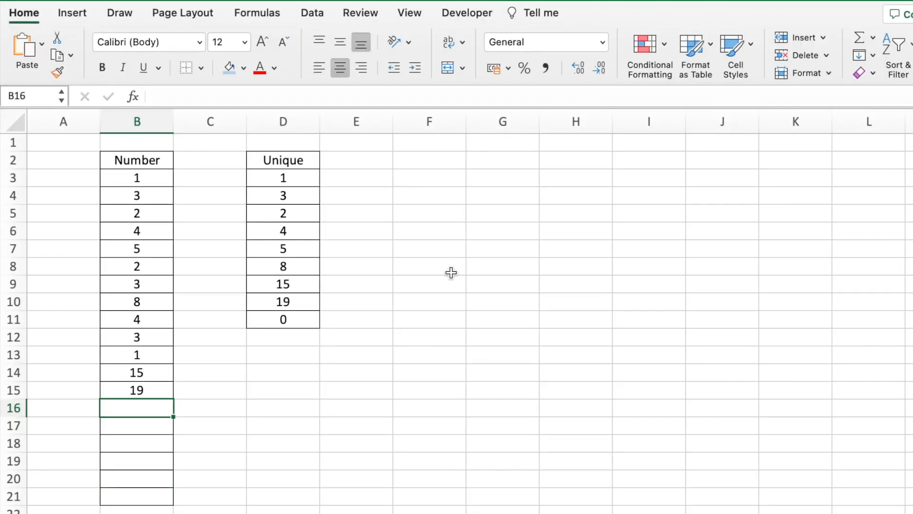